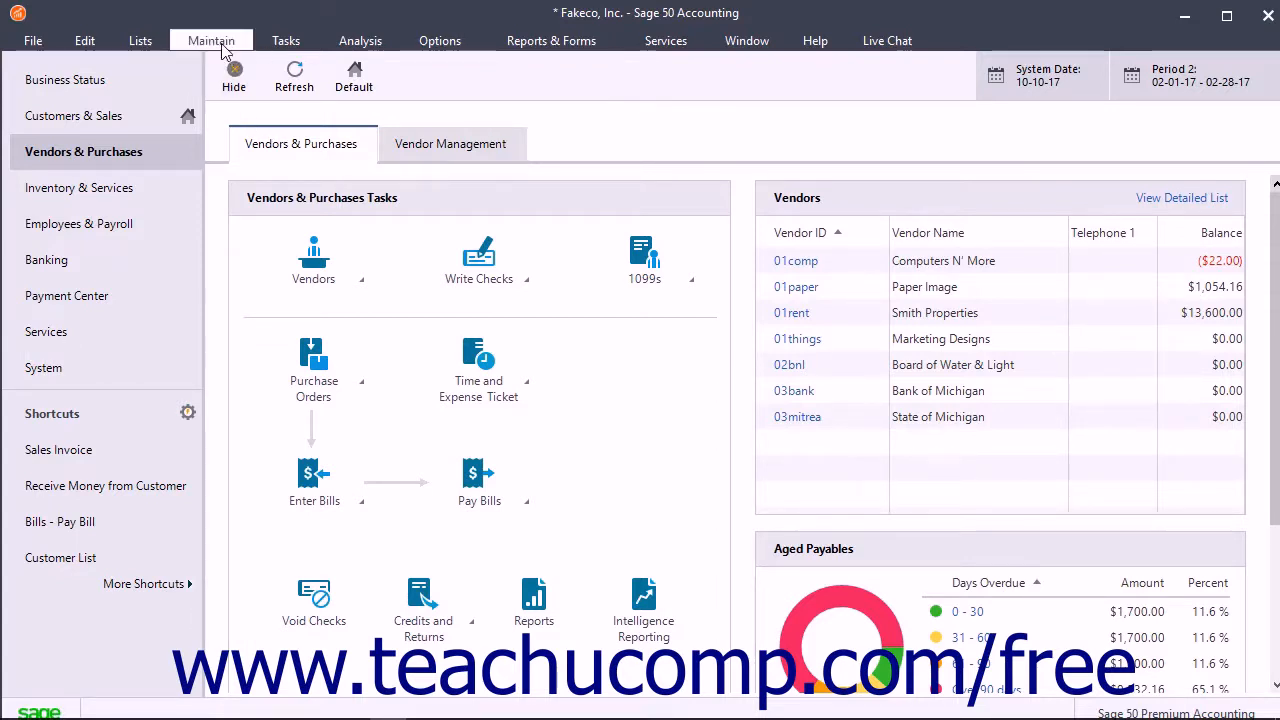
# Step: Show the Maintain menu's Default Information choices for customers, vendors and employees
pyautogui.click(212, 40)
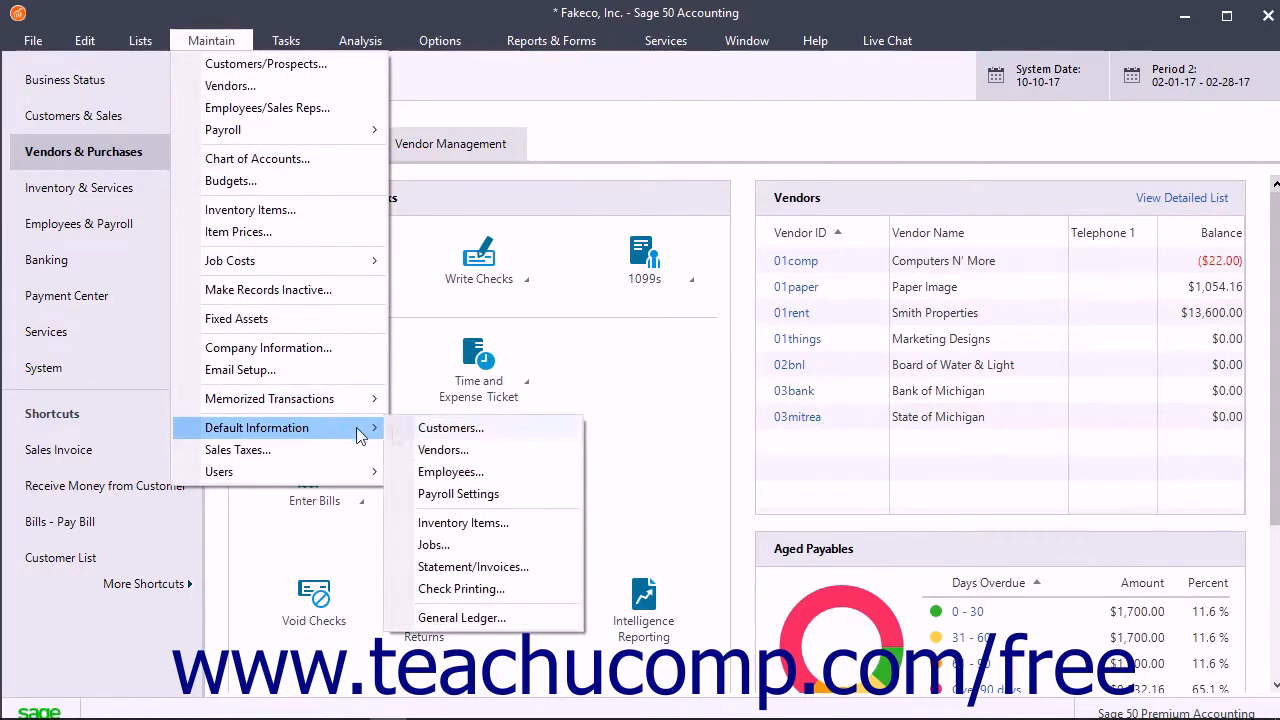
pyautogui.moveTo(450, 472)
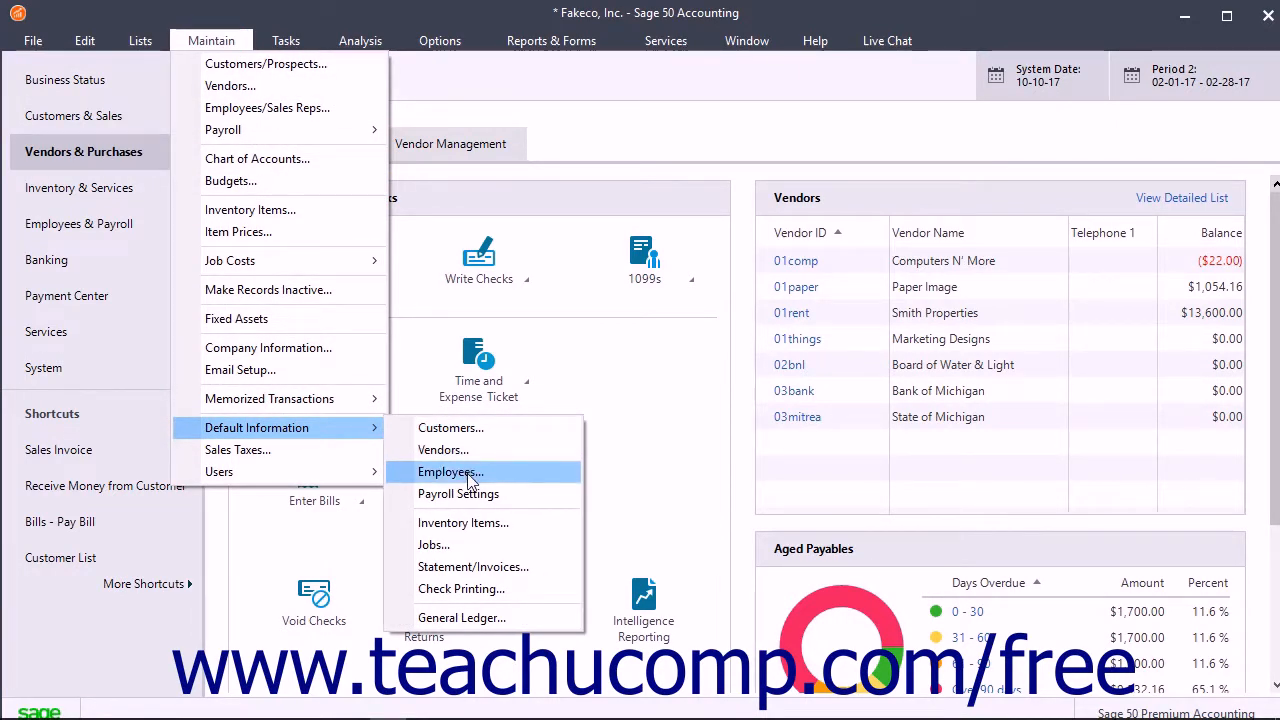
# Step: Bring up Employee Defaults on its General settings for custom fields and name display
pyautogui.click(448, 472)
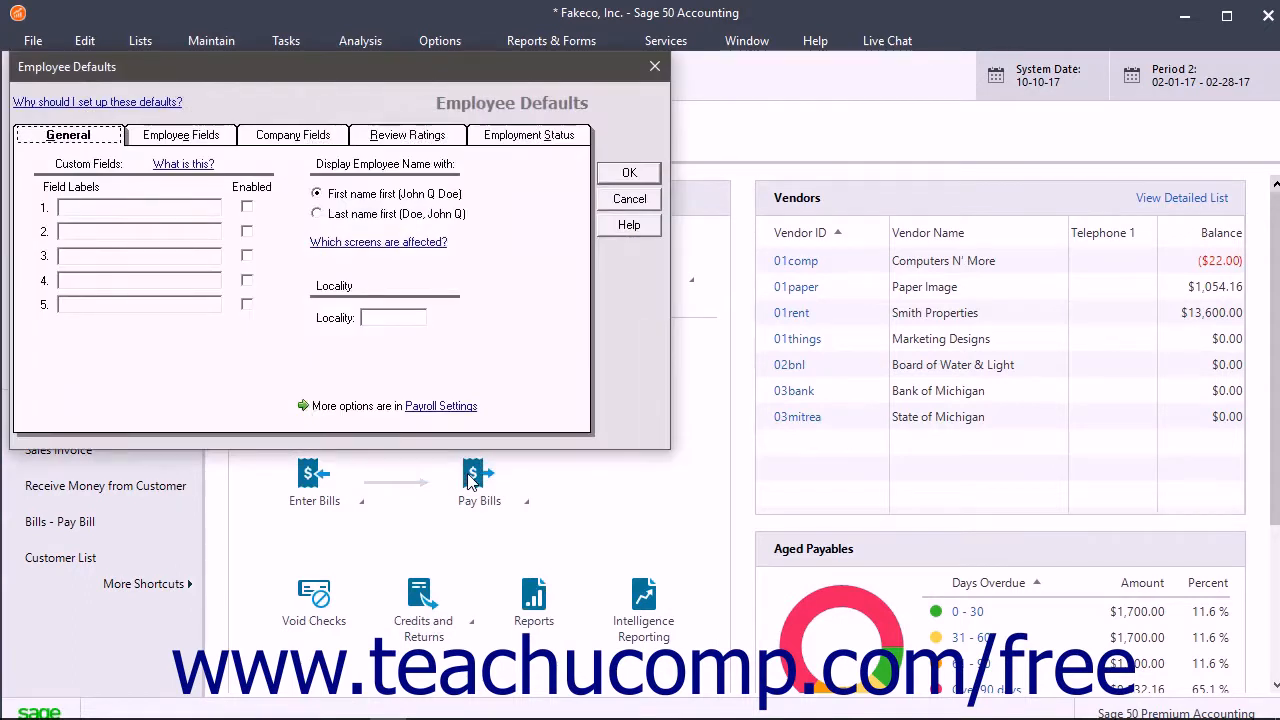
pyautogui.moveTo(450, 352)
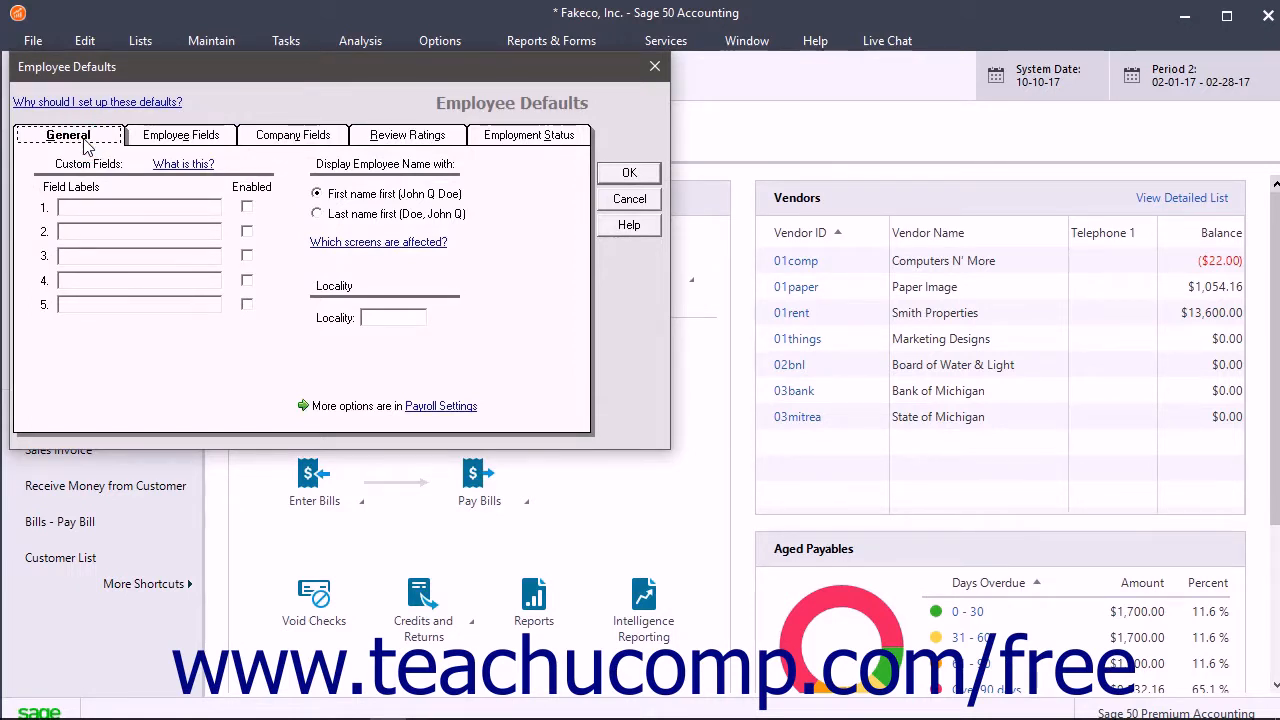
pyautogui.moveTo(92, 200)
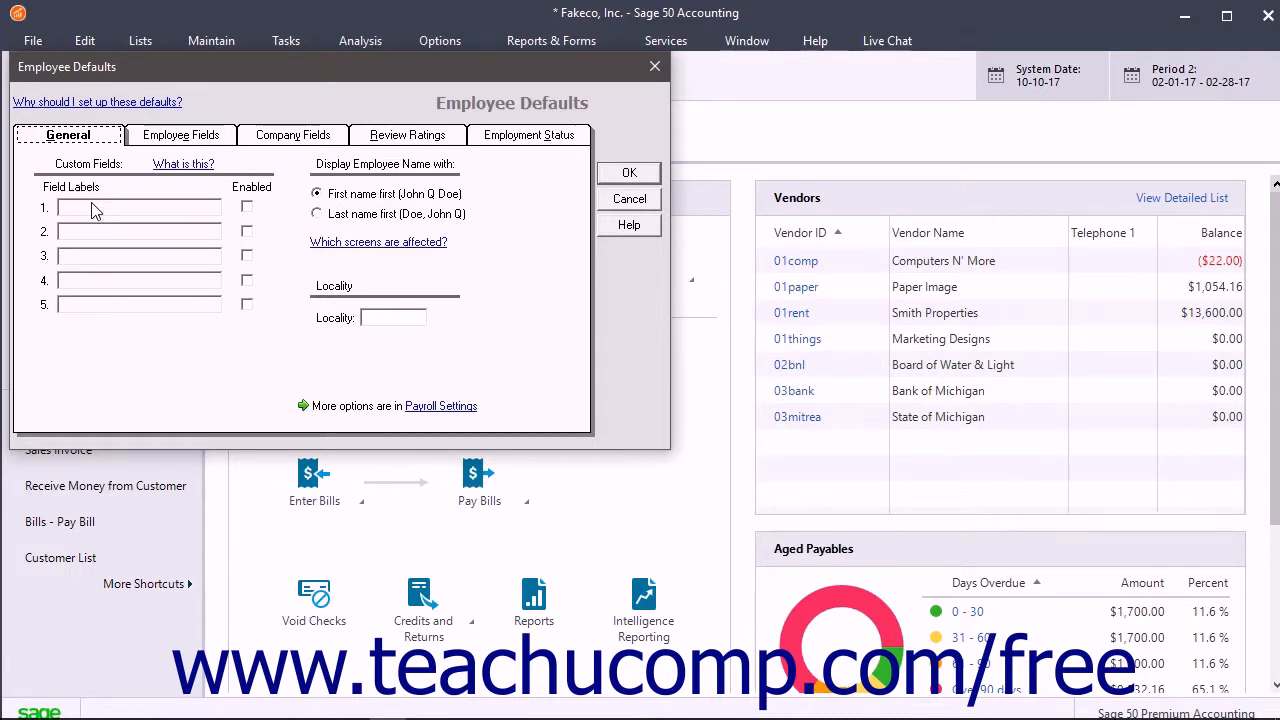
pyautogui.moveTo(248, 210)
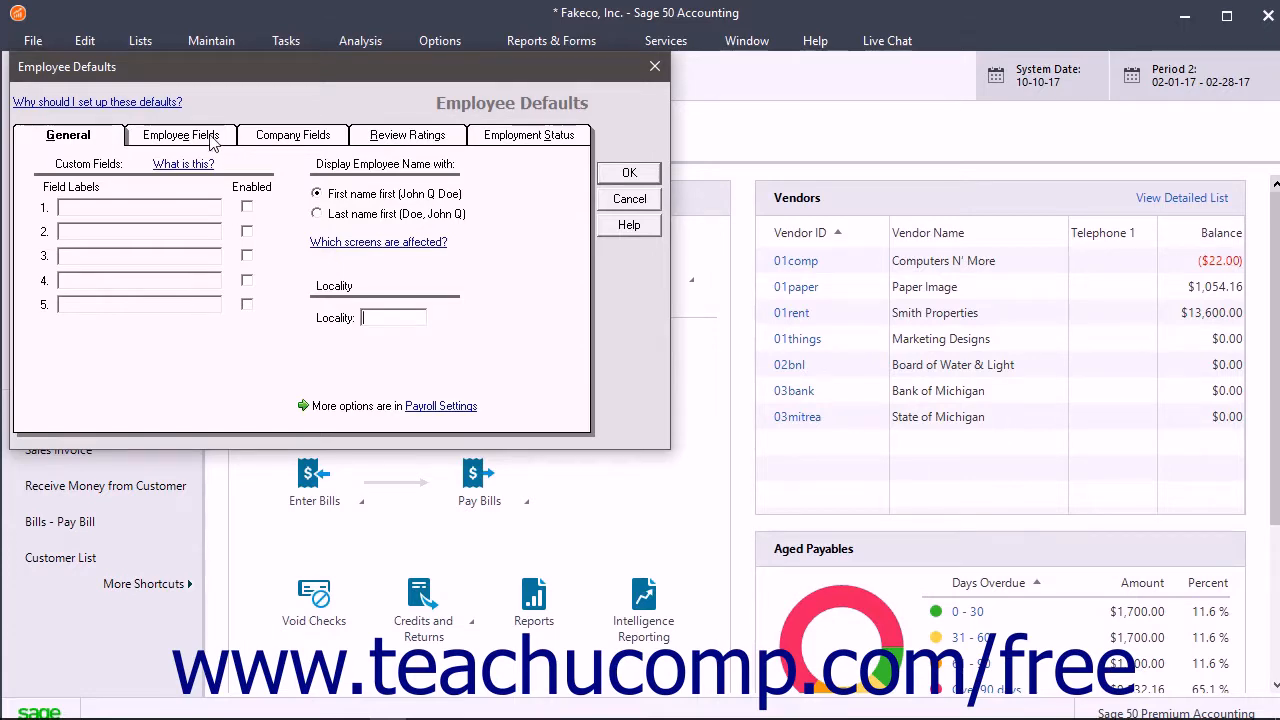
# Step: Review the Employee Fields, then the Company Fields with their liability and expense accounts
pyautogui.click(180, 136)
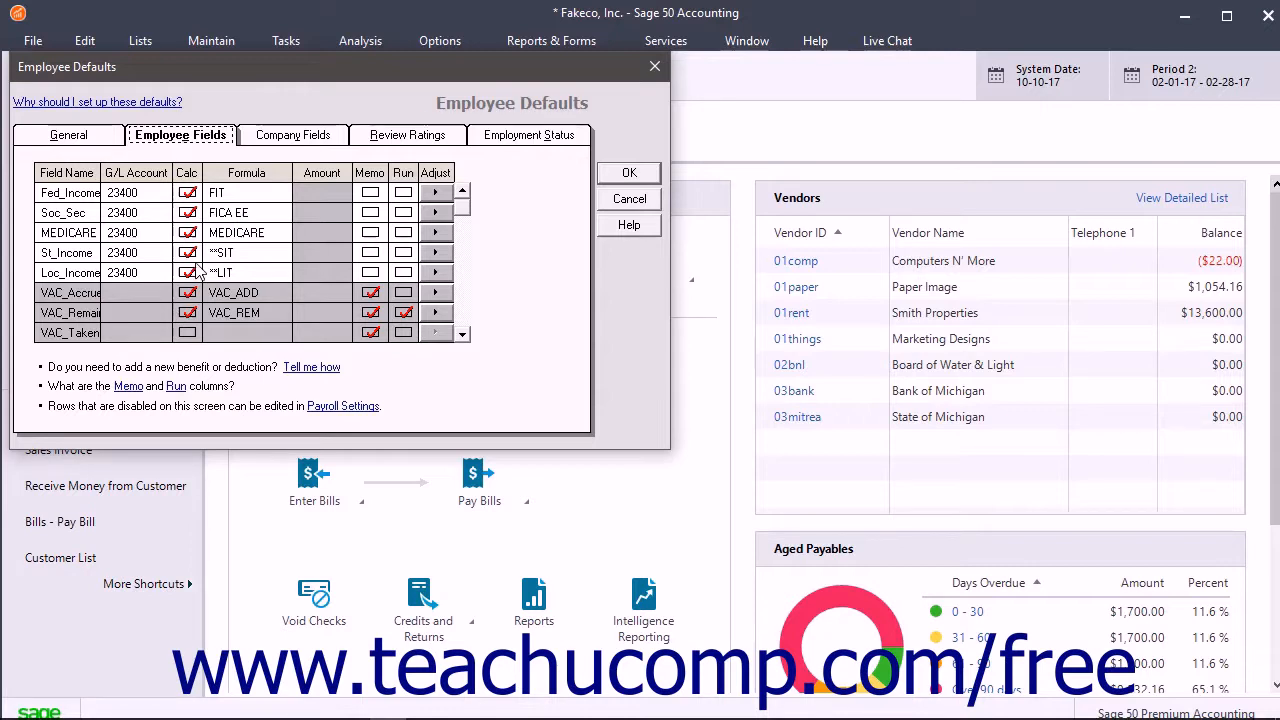
pyautogui.click(292, 136)
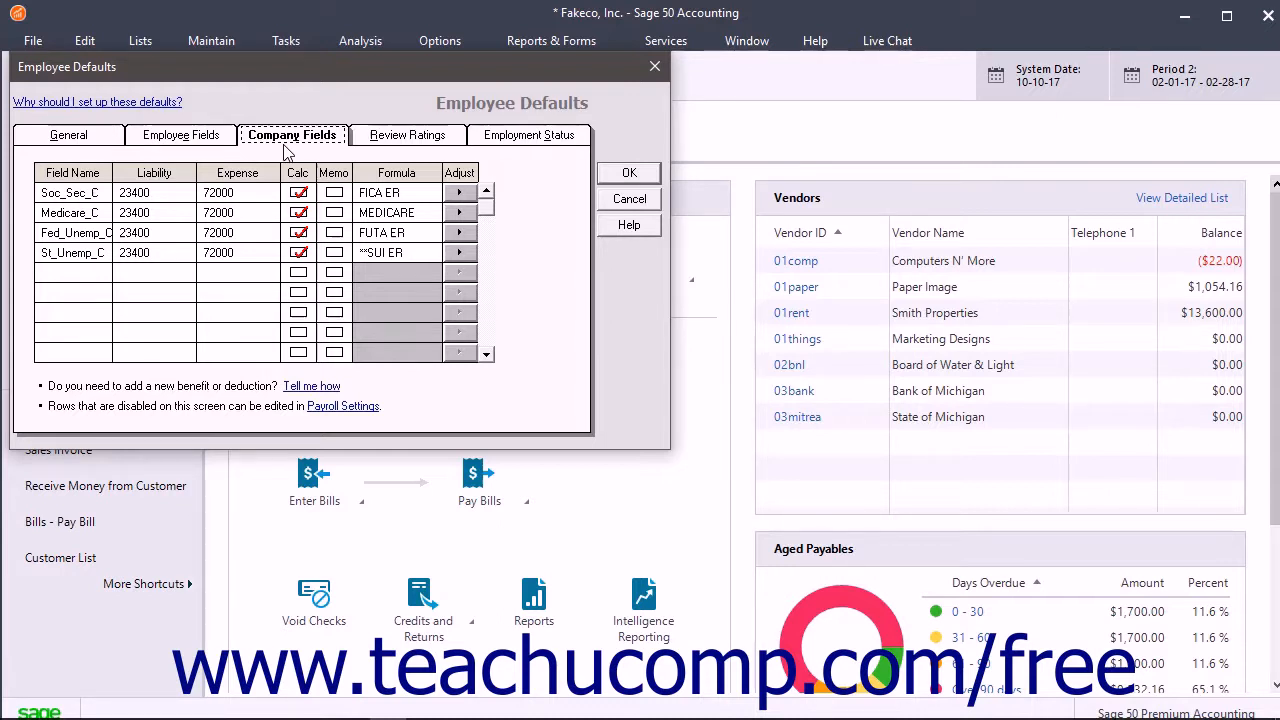
# Step: Show the Review Ratings list with room for ten performance ratings
pyautogui.click(408, 134)
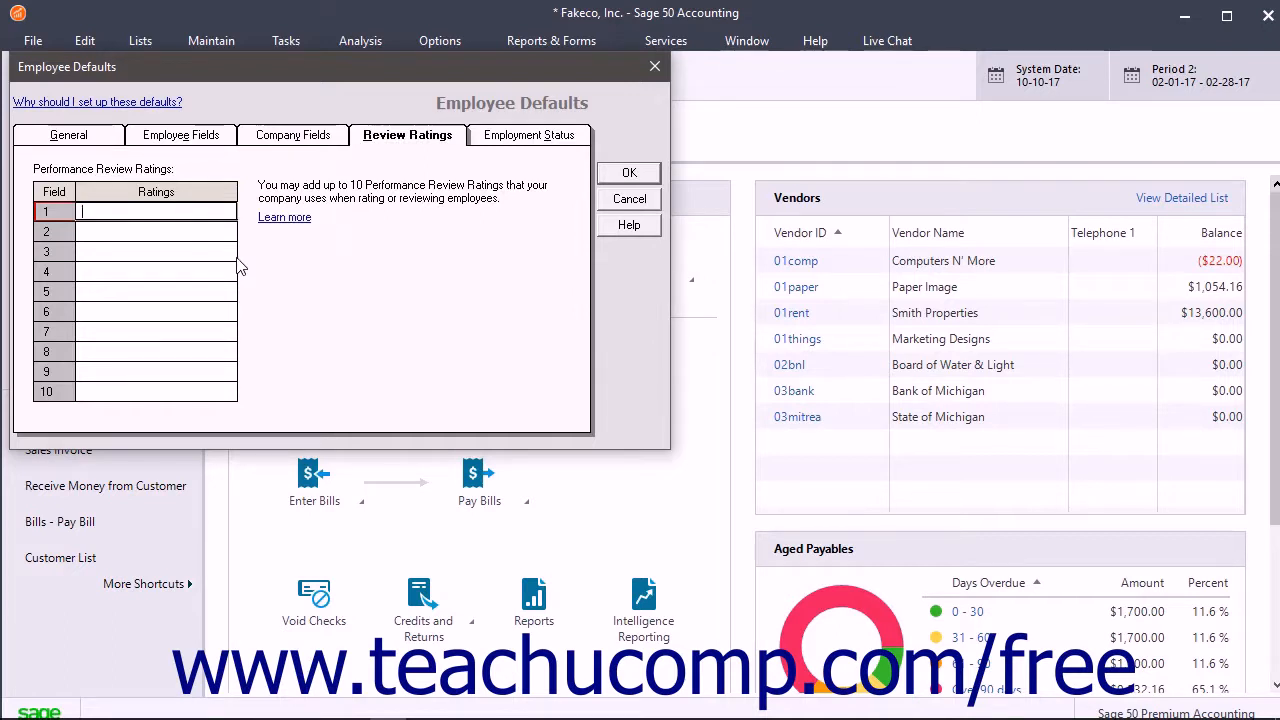
pyautogui.moveTo(360, 238)
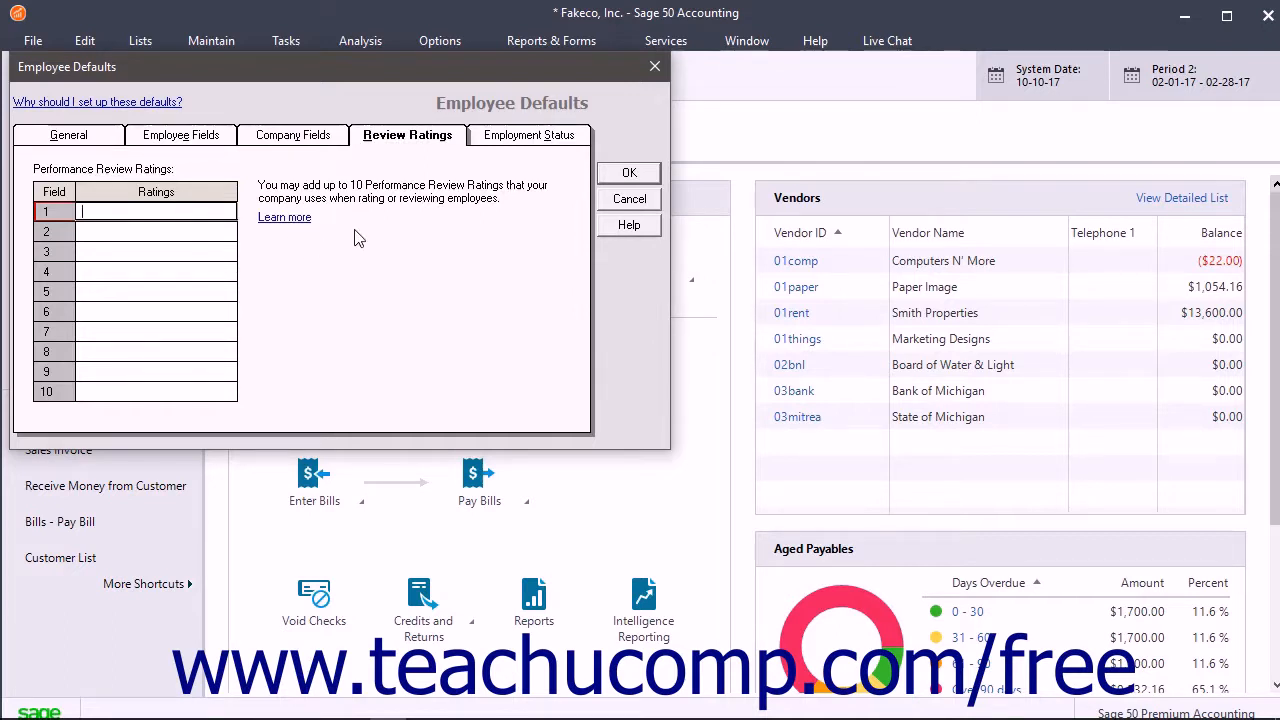
# Step: Review the Employment Status list, then save the employee defaults with OK
pyautogui.click(528, 134)
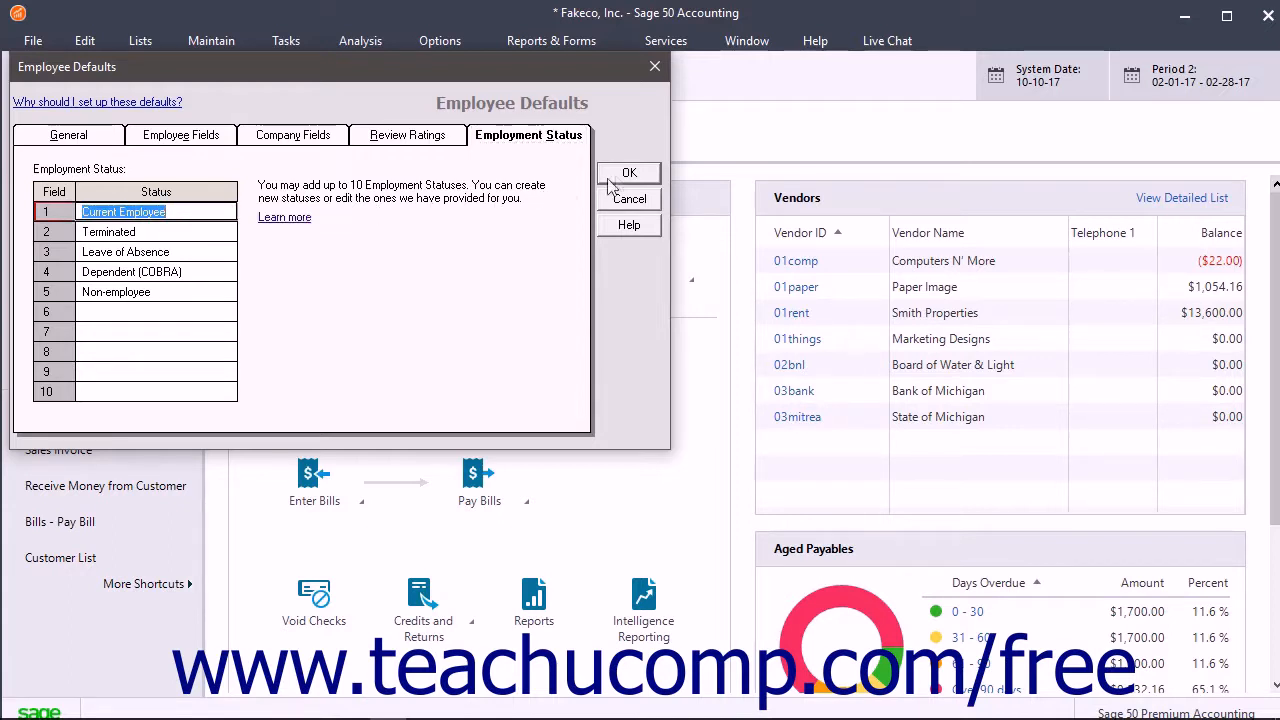
pyautogui.click(628, 172)
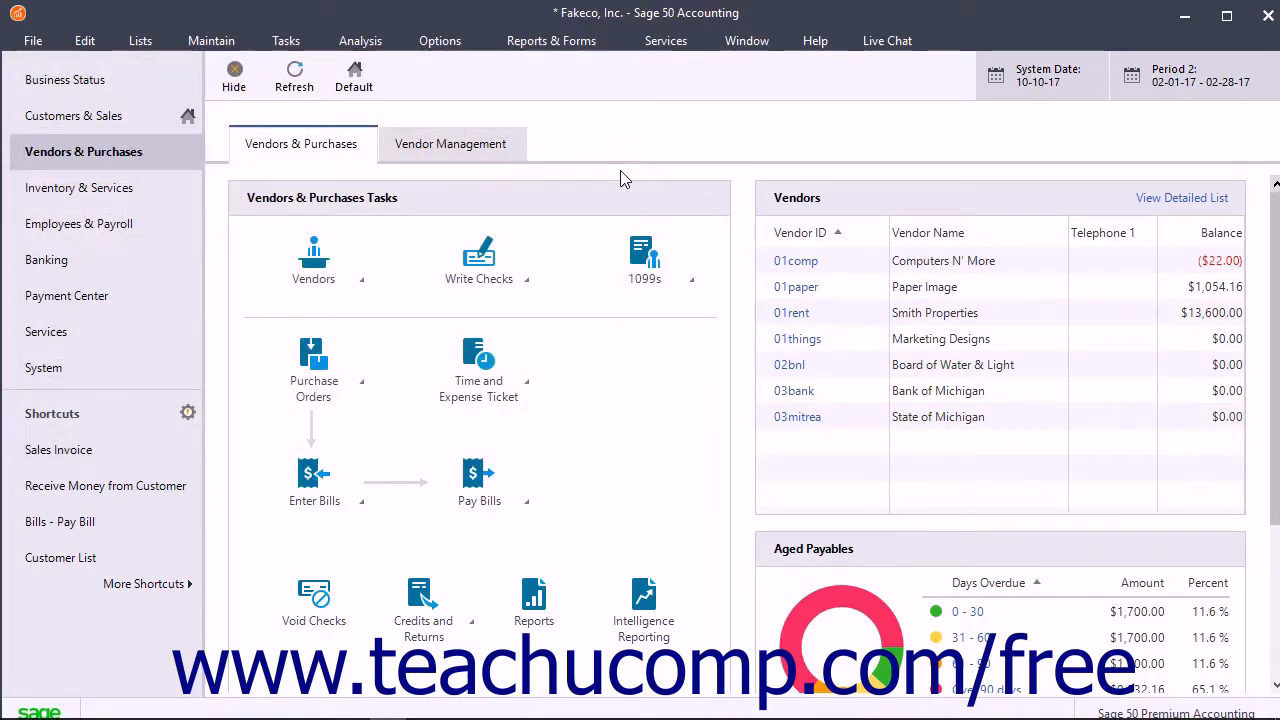